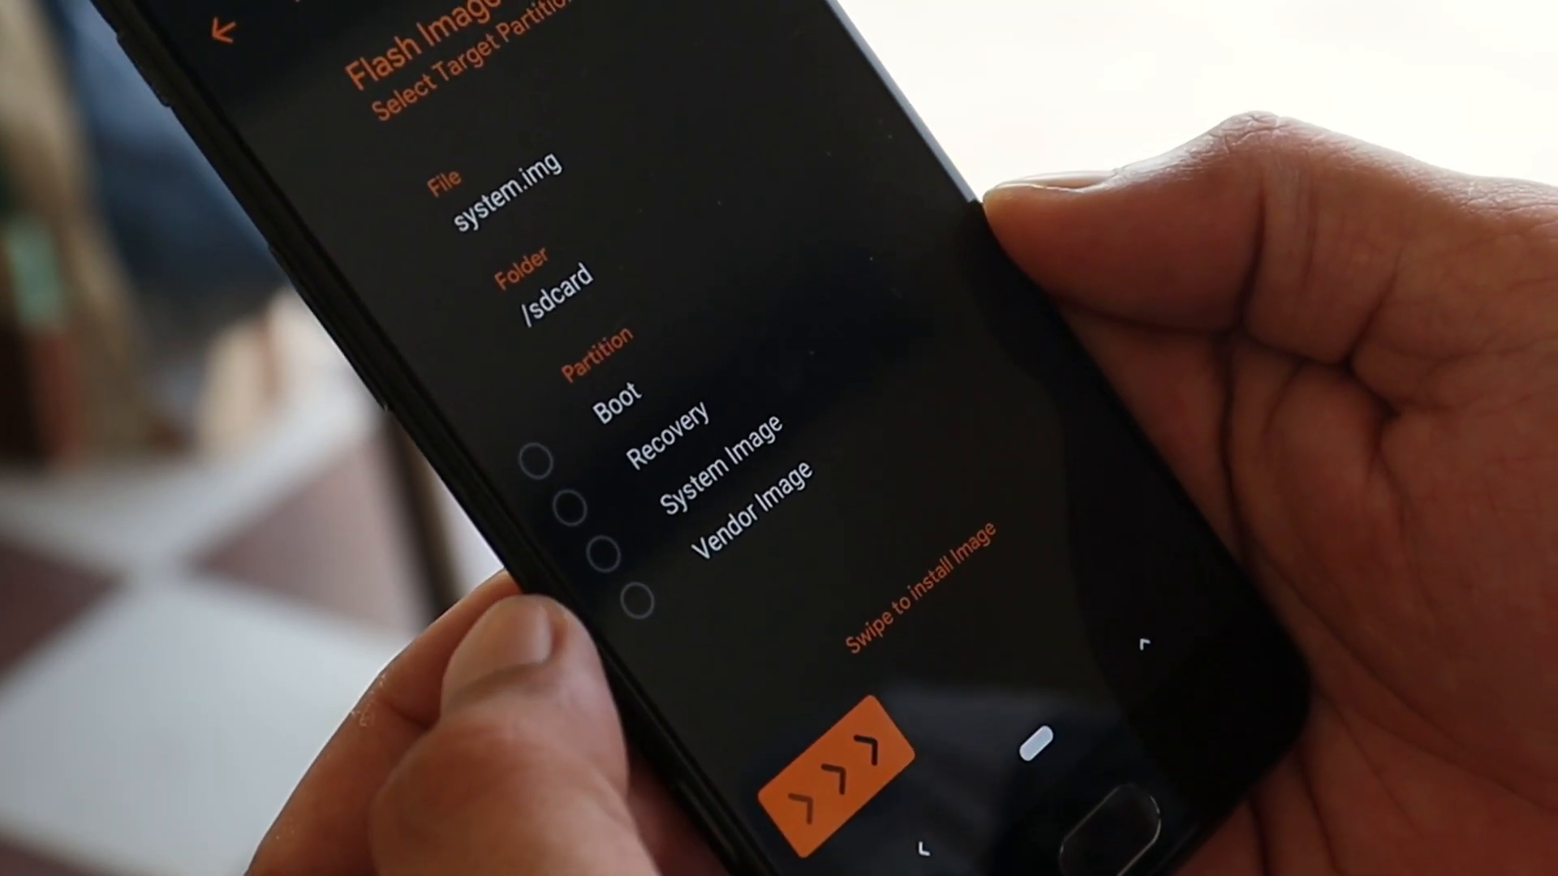
# Step: Target the System Image partition for flashing system.img from /sdcard
pyautogui.click(591, 585)
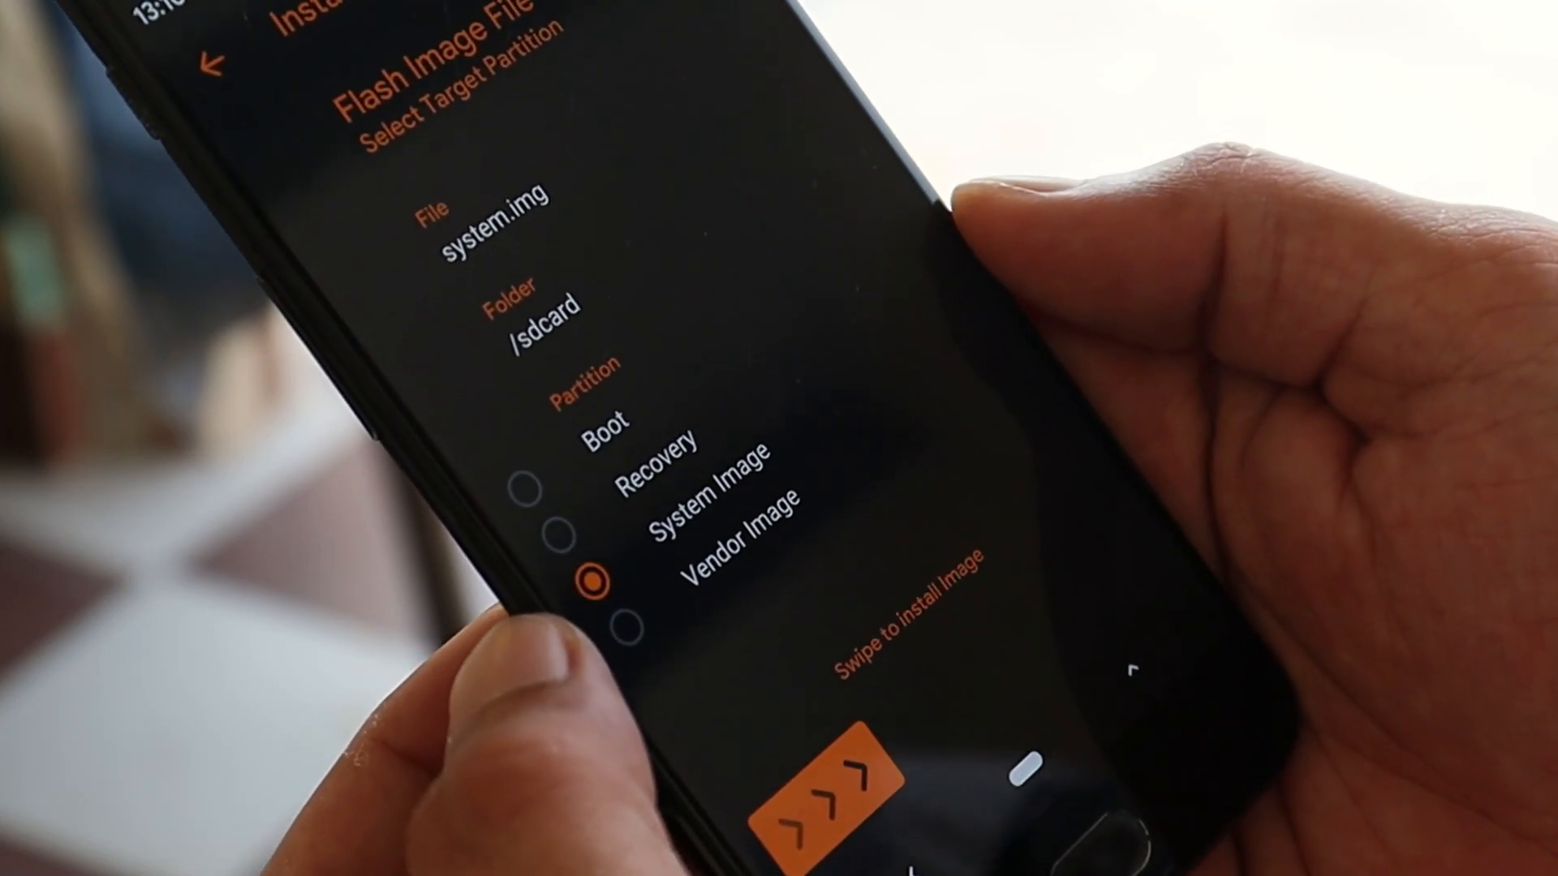